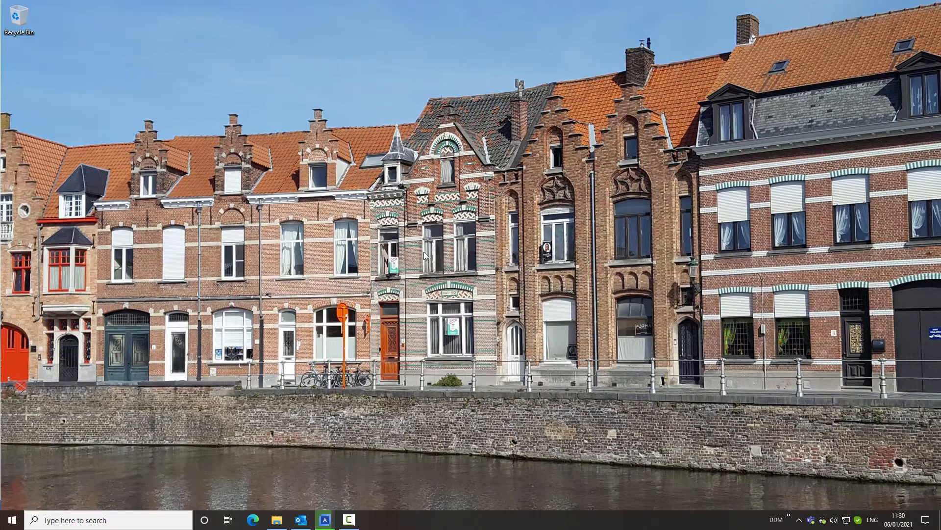
mouse_move(312, 273)
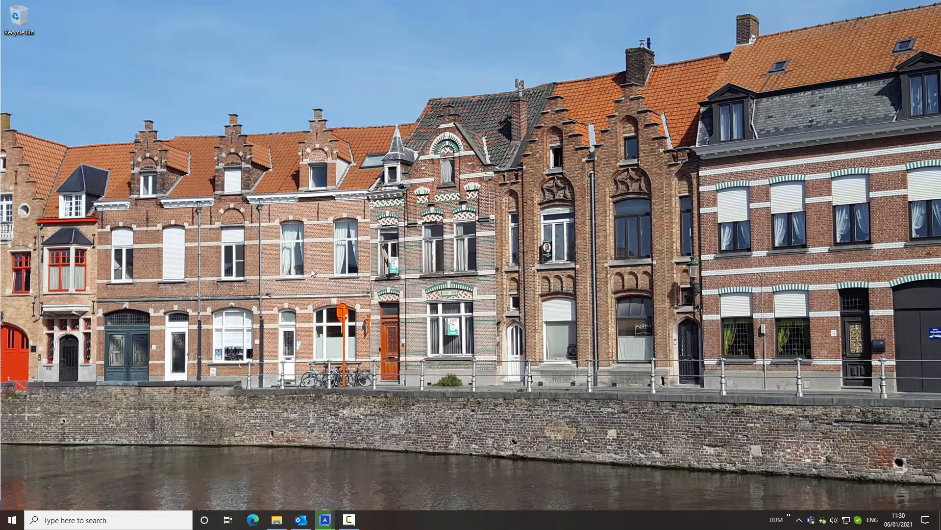
mouse_move(245, 412)
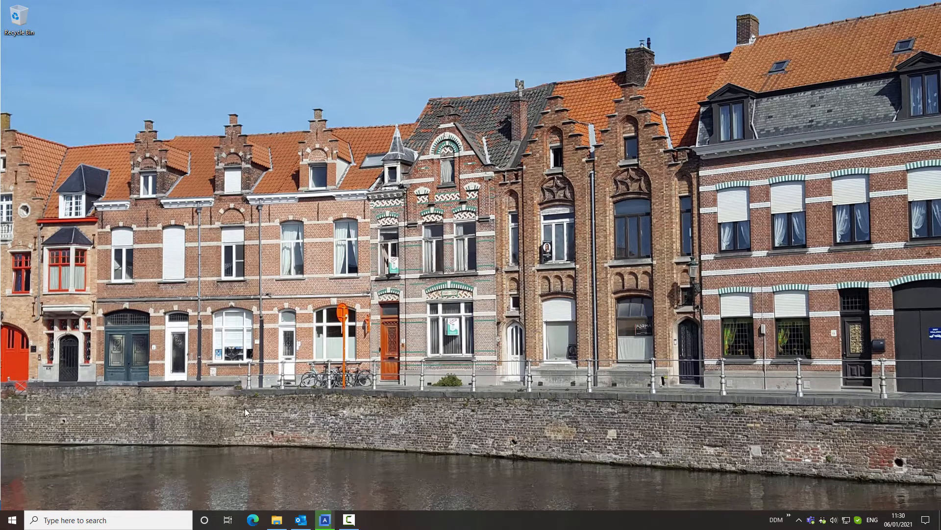
- Search Windows for 'ddm' to launch DDM Administration and reach its login dialog
text(ddm)
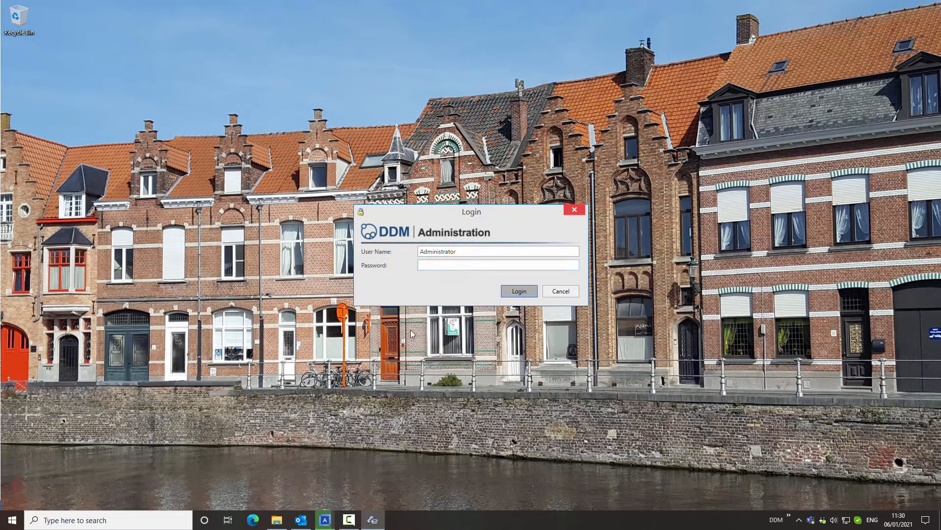
- Log in as Administrator and go to the Licenses page under Maintenance
click(518, 290)
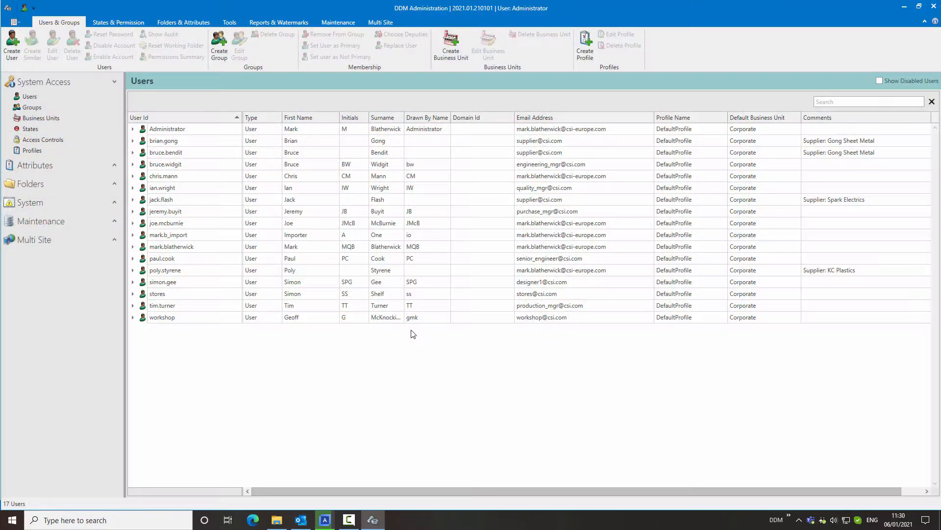
mouse_move(112, 227)
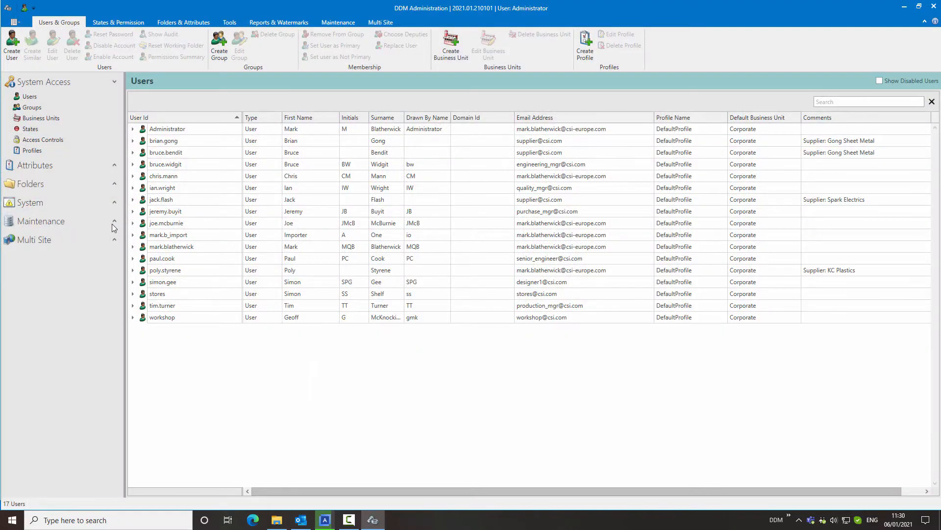
click(41, 221)
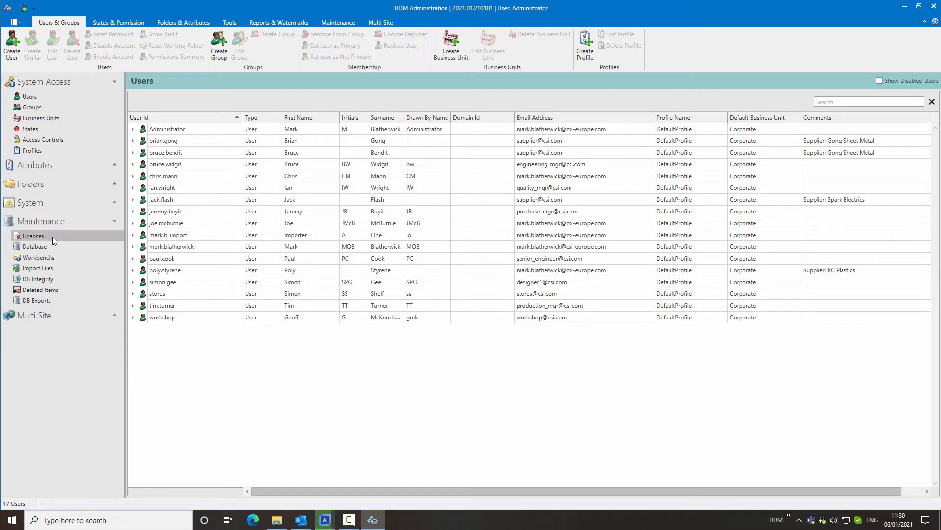
click(33, 235)
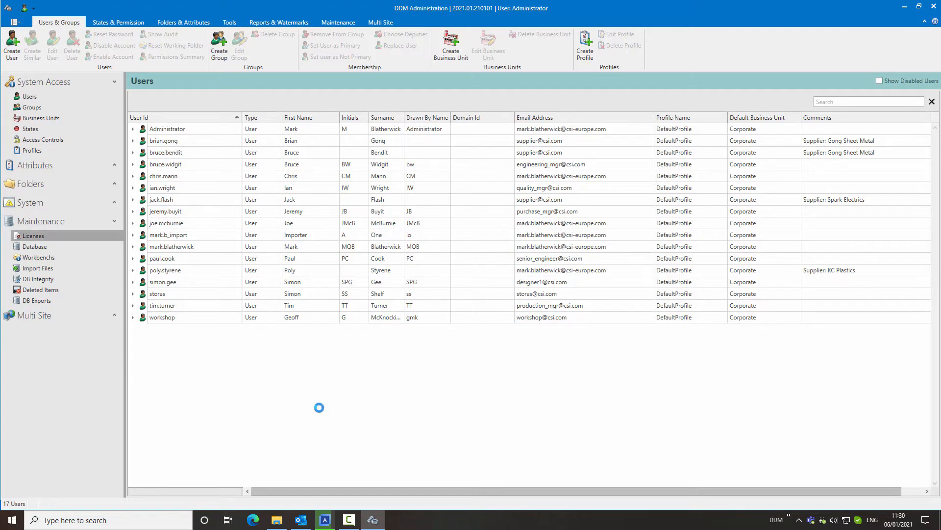
- Load the License Summary showing the 2020 CAD, Office and WEB licenses
click(33, 235)
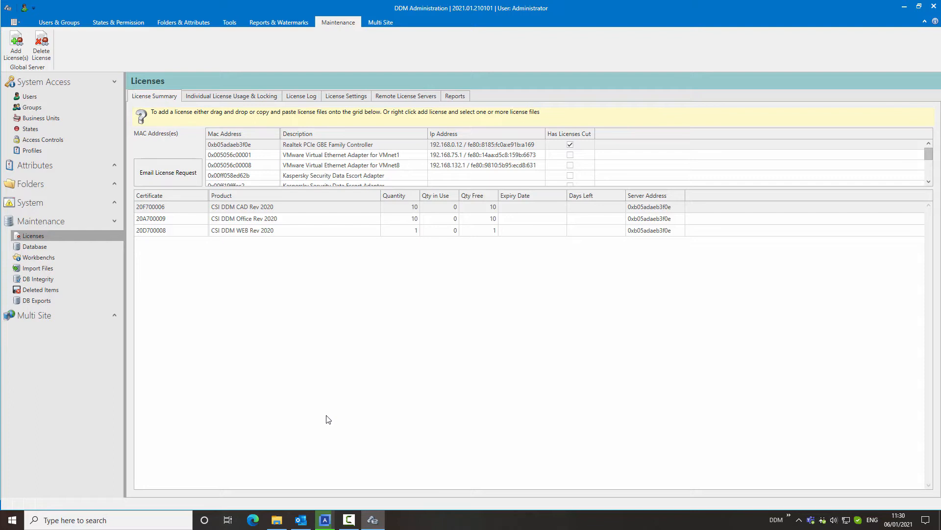
mouse_move(336, 423)
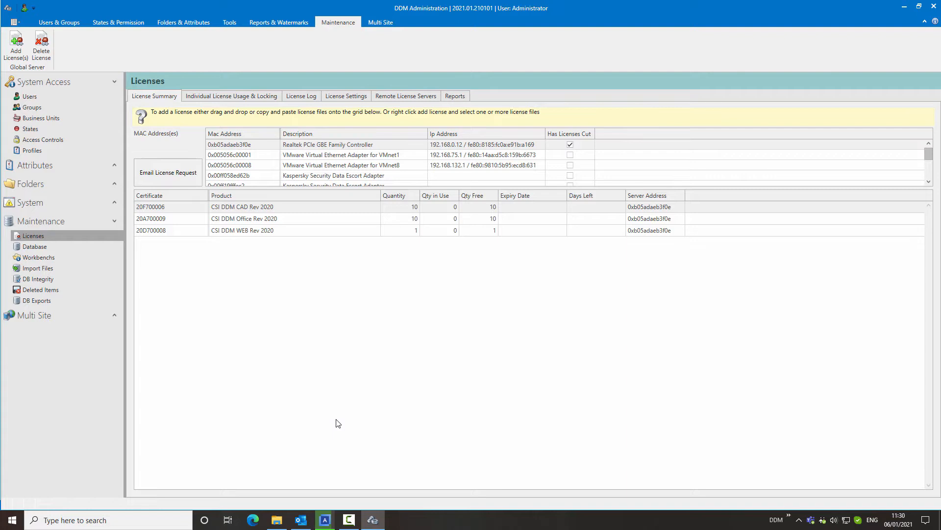
mouse_move(345, 430)
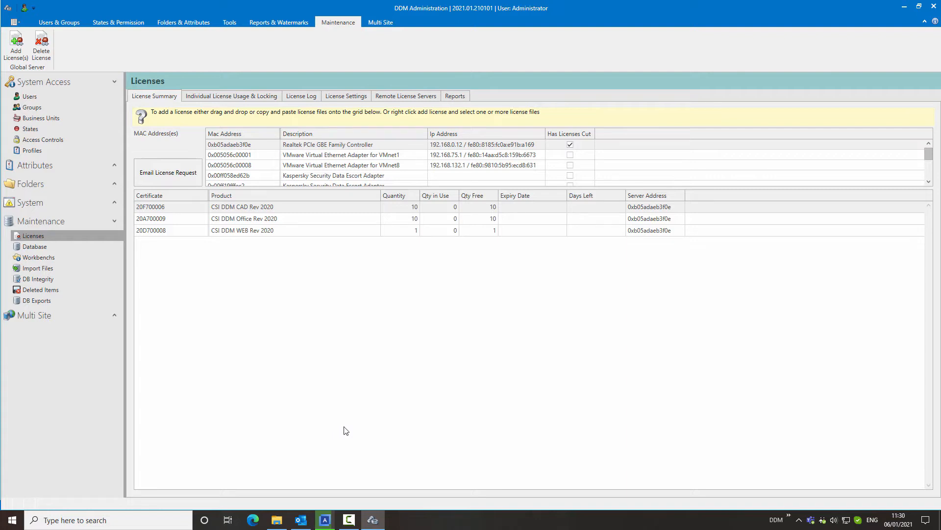
mouse_move(175, 177)
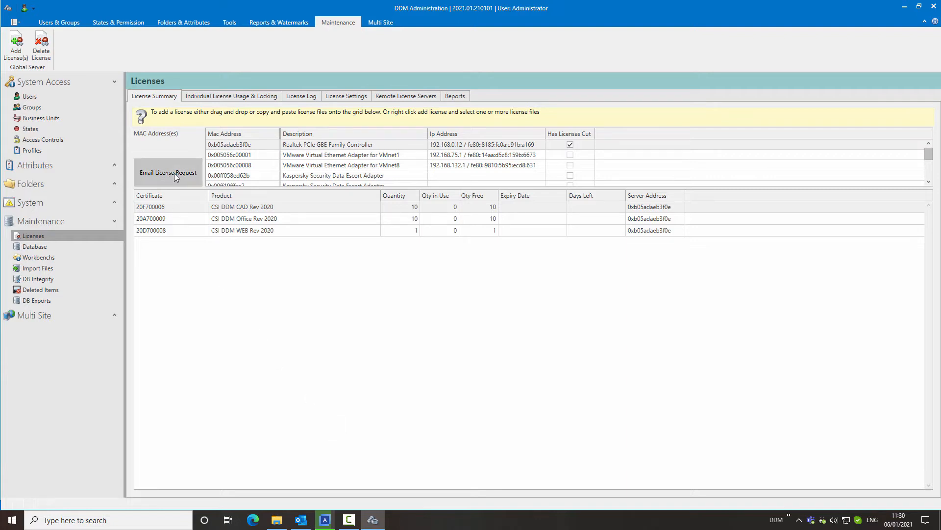
- Generate the license request email to CSI Support in Outlook, then discard it unsaved
click(168, 172)
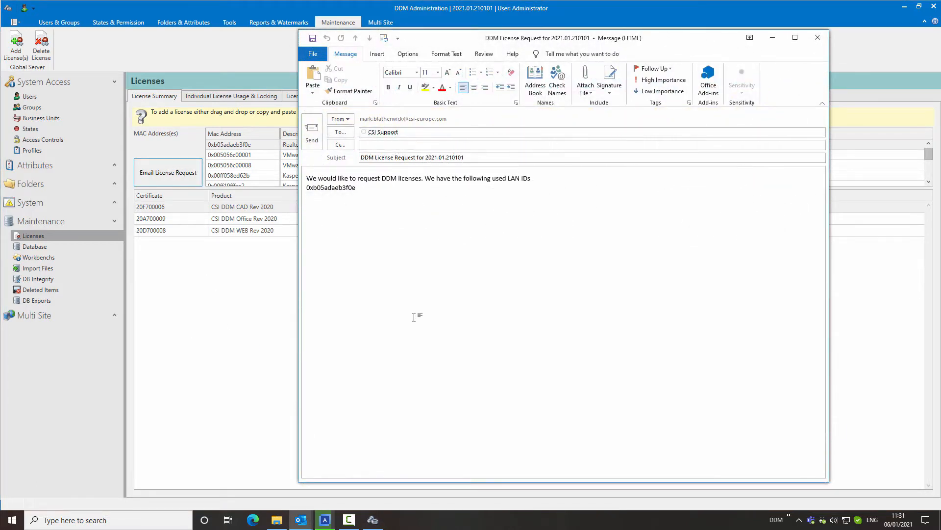
mouse_move(376, 229)
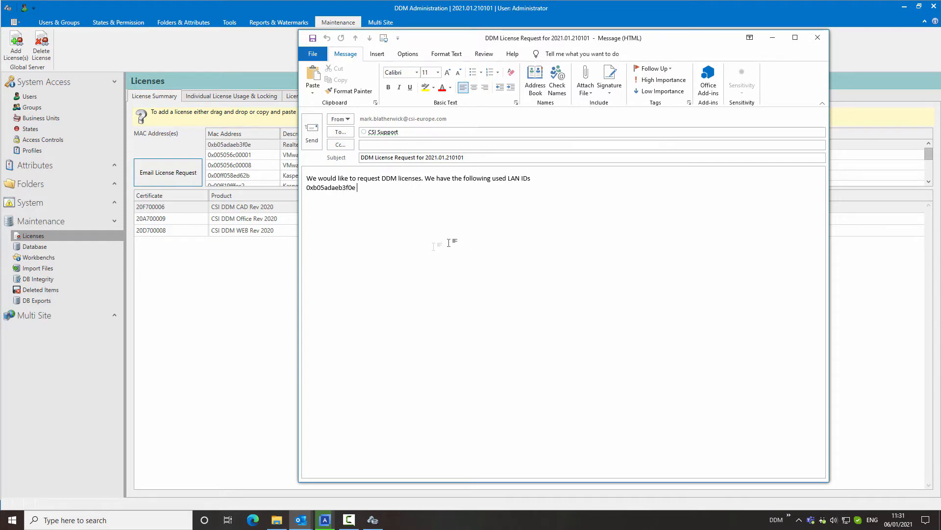
click(818, 37)
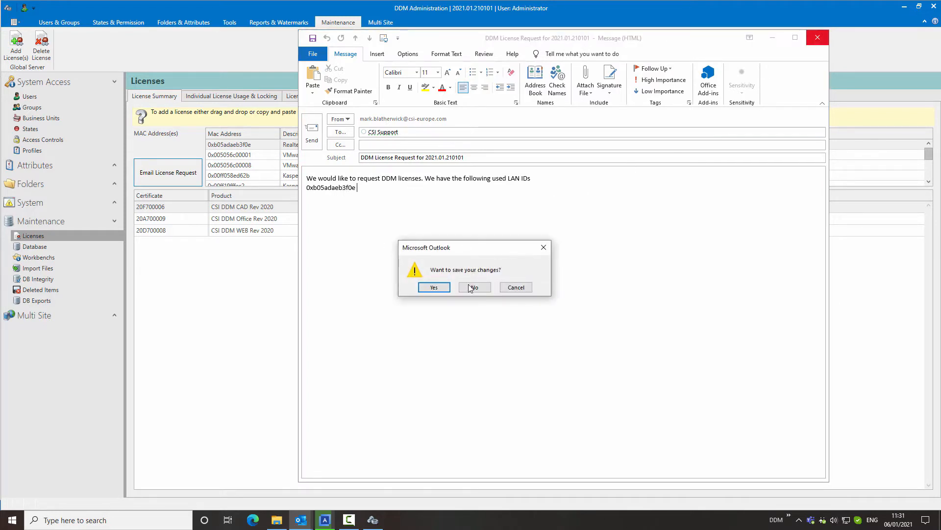
click(474, 287)
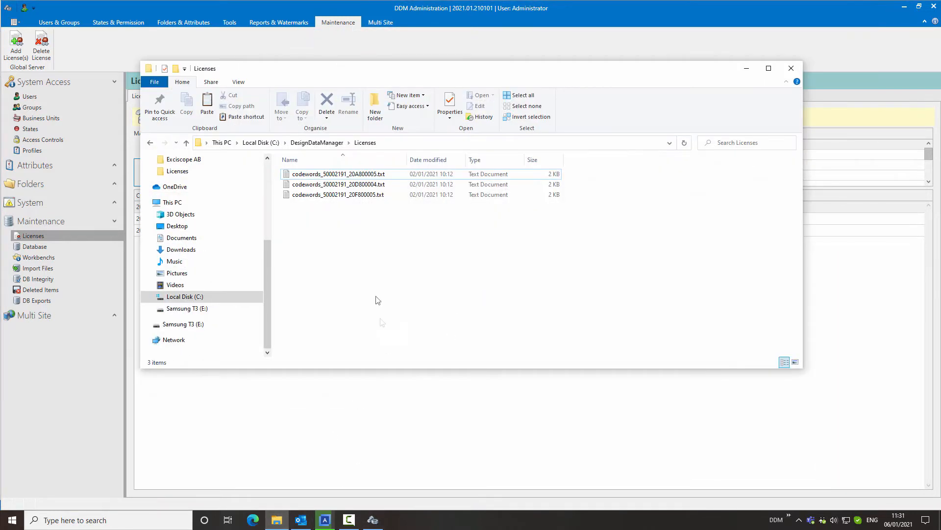
mouse_move(311, 214)
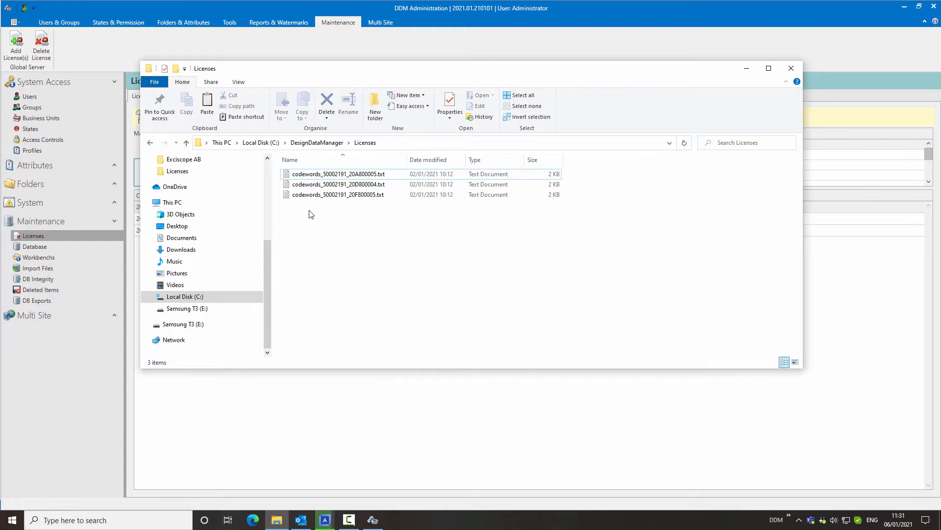
mouse_move(362, 57)
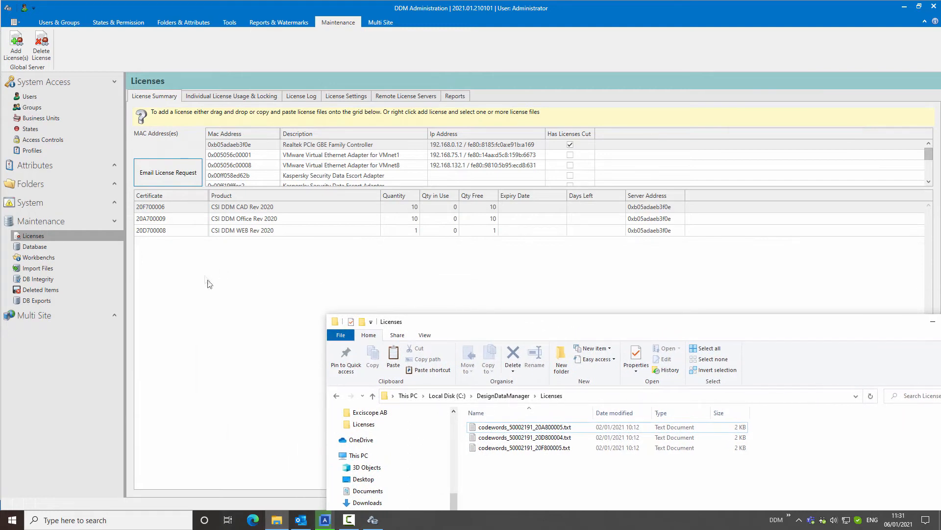
- Add the three 2021 license files, bringing the grid to six CAD, Office and WEB licenses
right_click(207, 264)
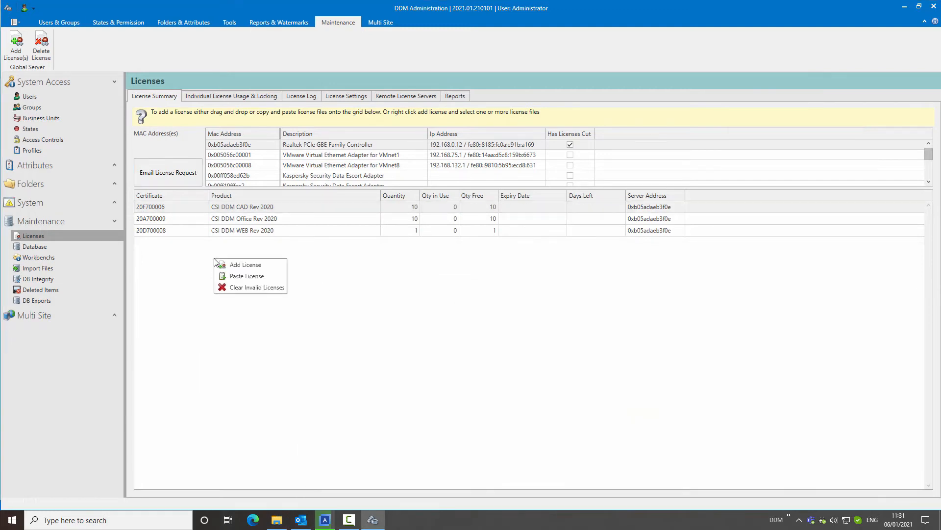
click(245, 265)
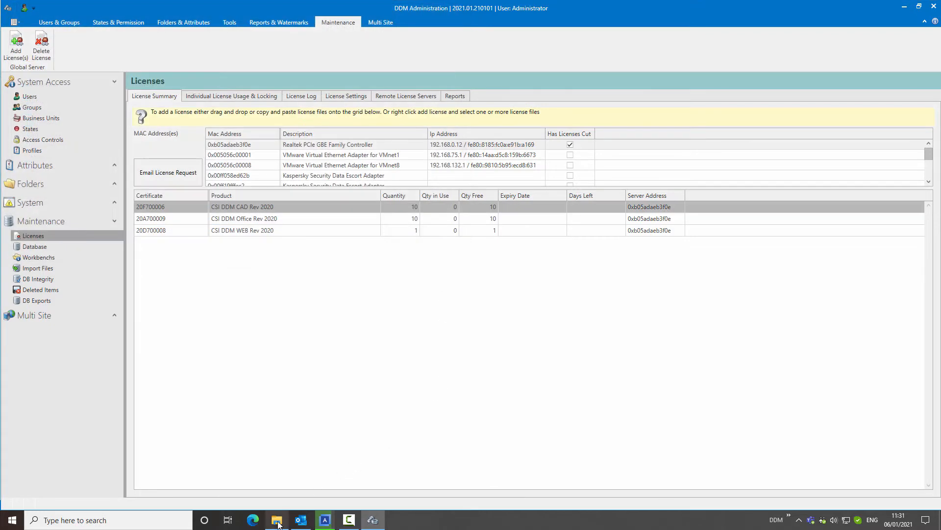
click(276, 520)
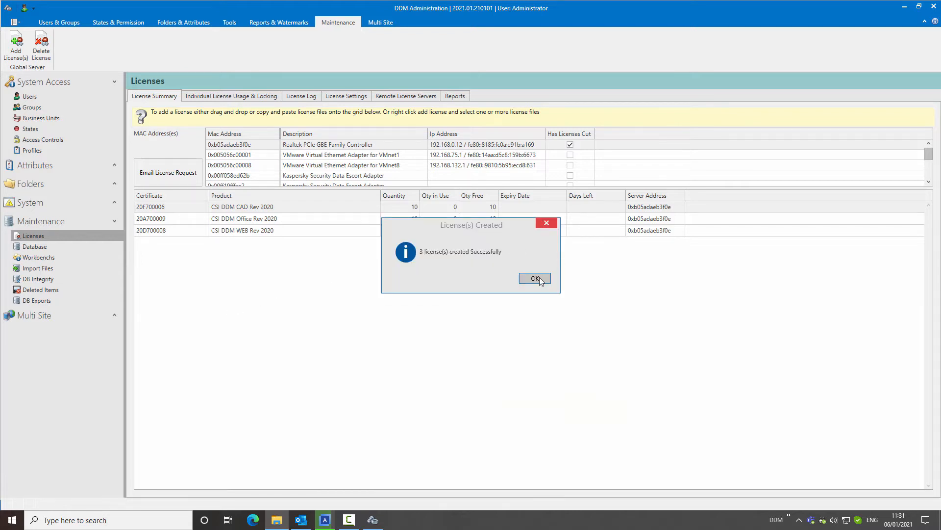
click(533, 278)
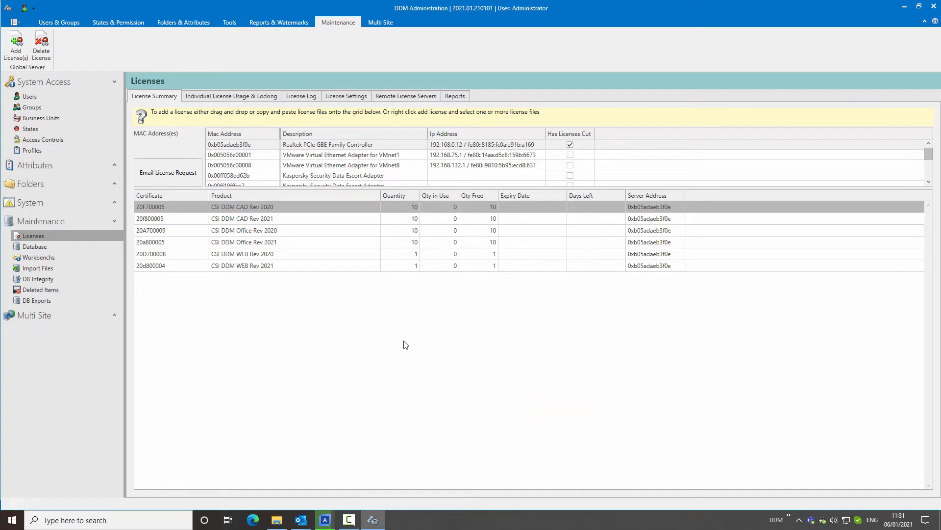
mouse_move(345, 232)
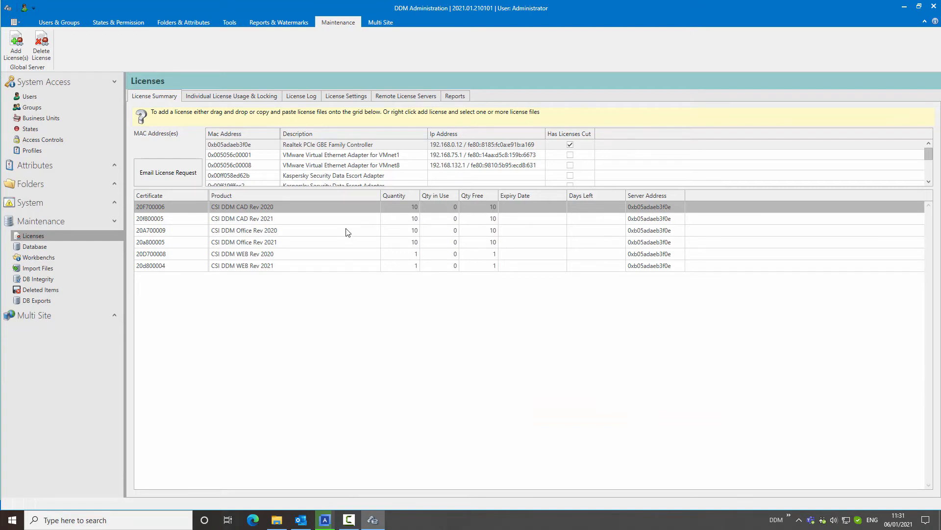
- Clear the invalid 2020 licenses, leaving only the Rev 2021 CAD, Office and WEB entries
right_click(345, 231)
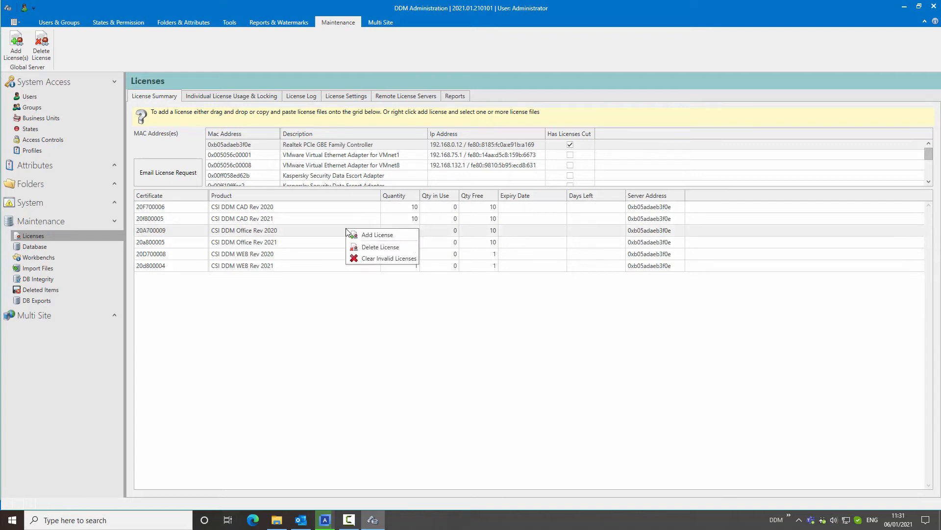
mouse_move(287, 218)
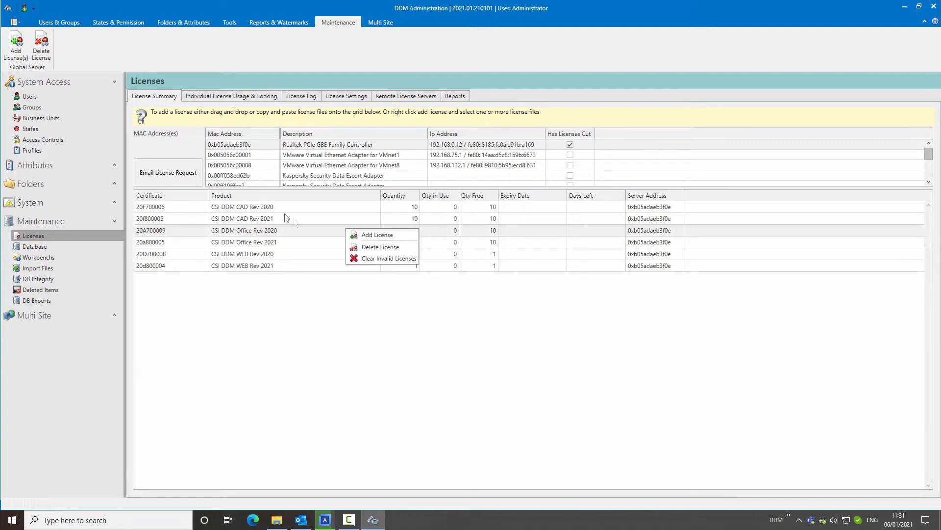
mouse_move(277, 210)
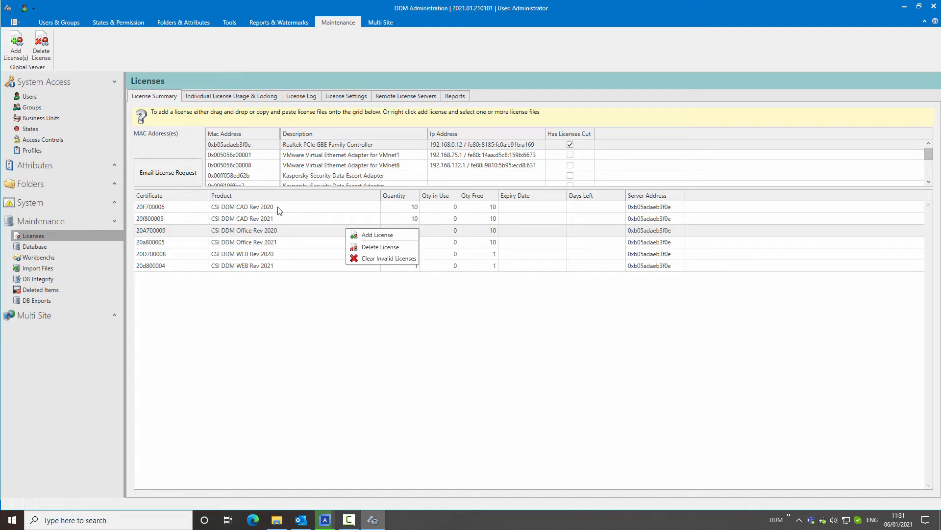
mouse_move(389, 258)
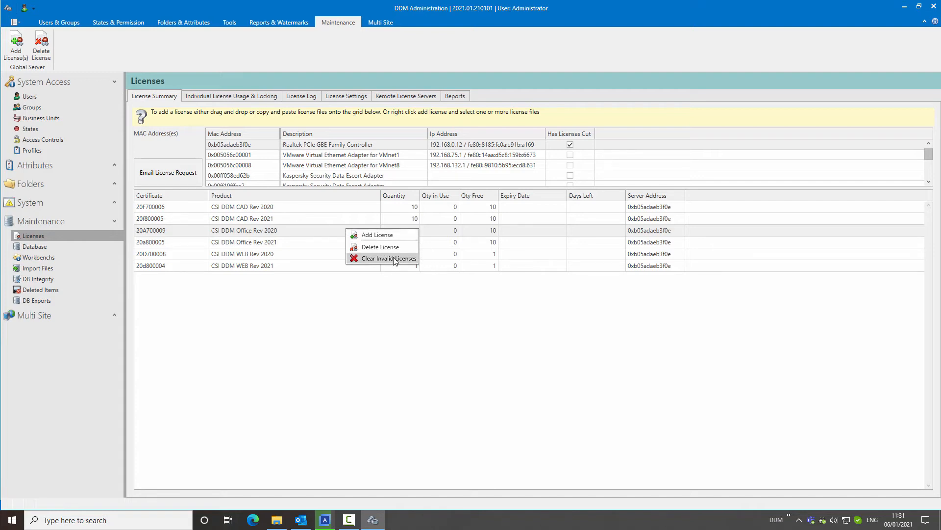
click(387, 258)
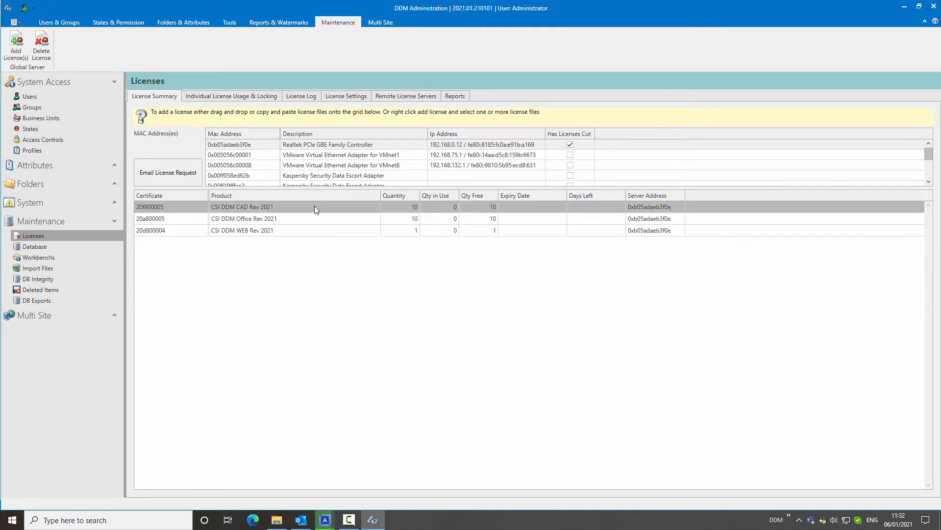
mouse_move(350, 324)
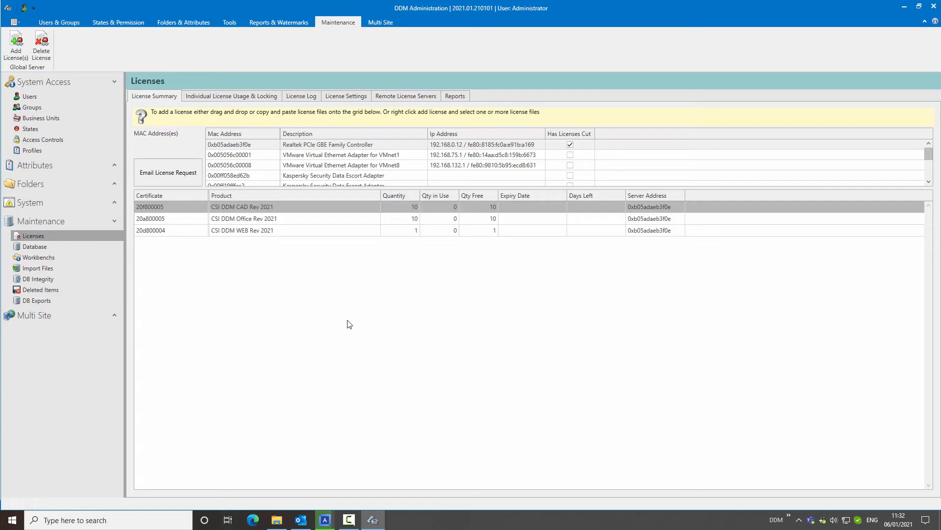
mouse_move(342, 315)
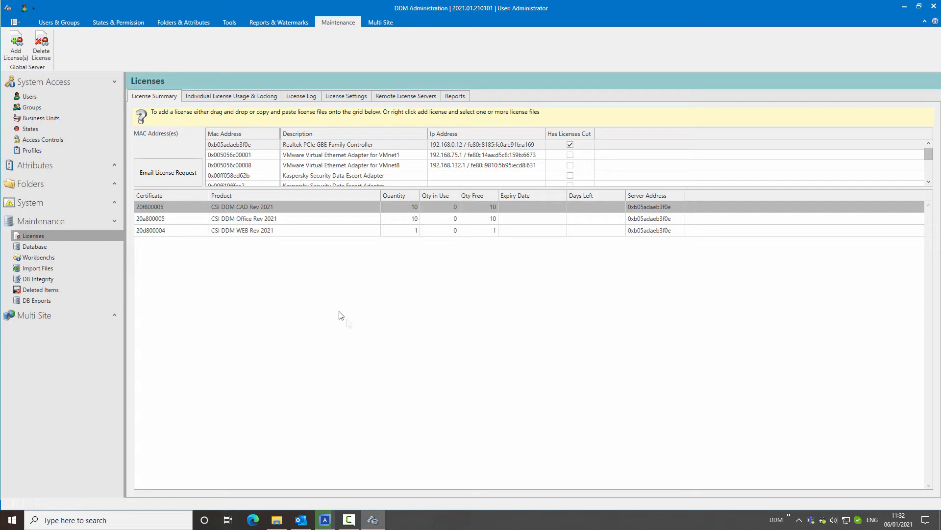
- View Individual License Usage & Locking and bring up locking options for Office license 20a800005.10
click(231, 95)
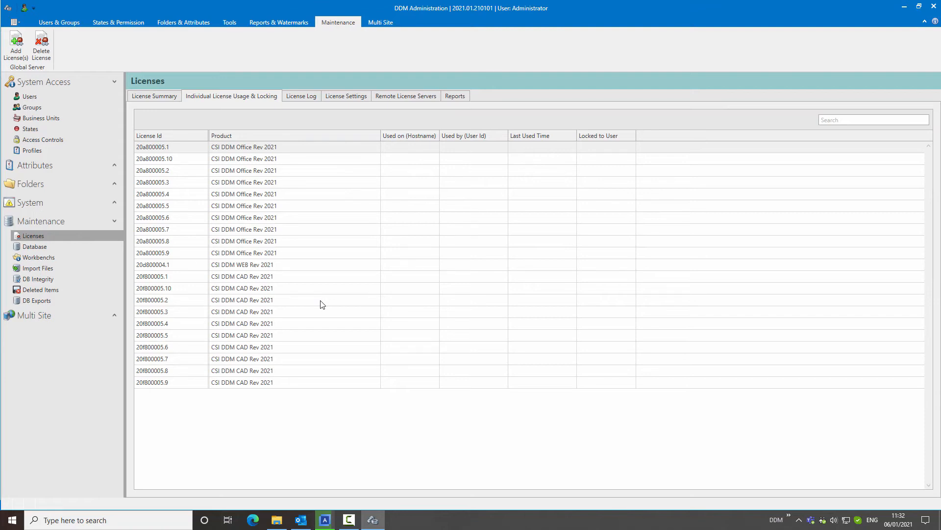
mouse_move(343, 312)
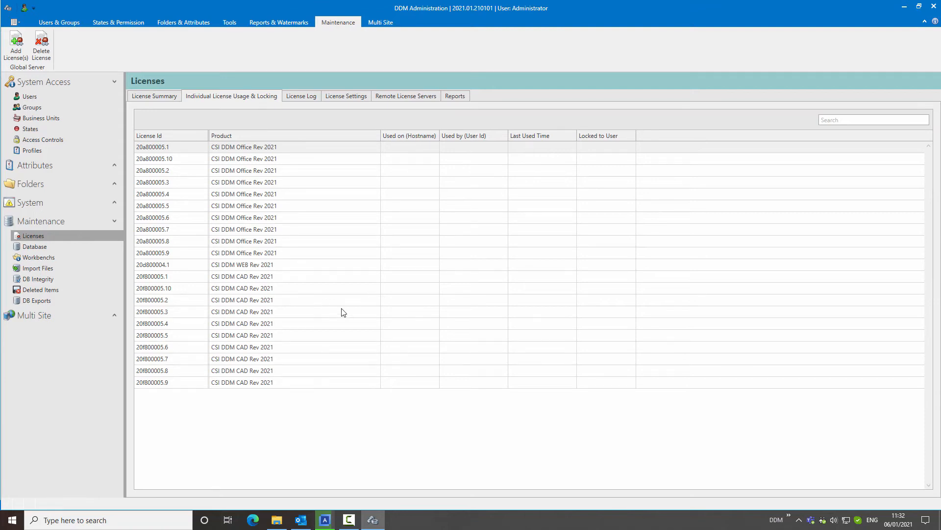
mouse_move(360, 311)
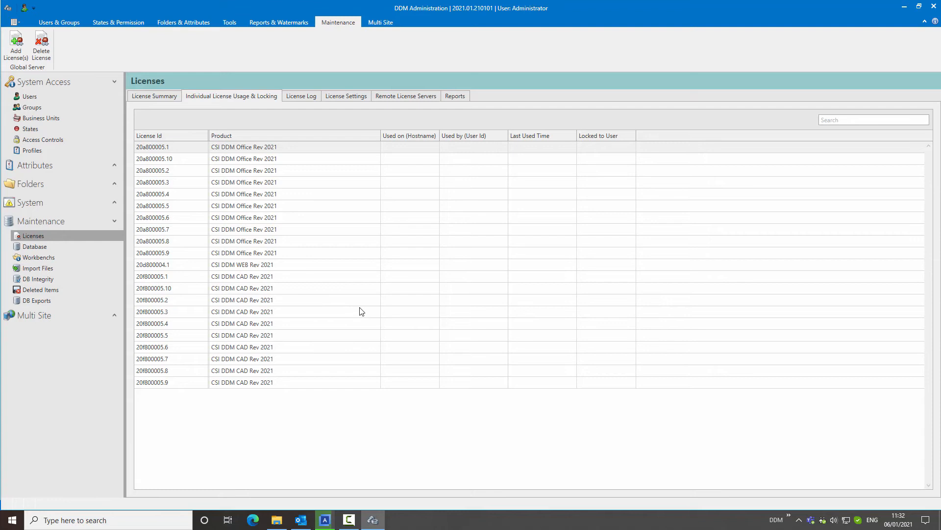
mouse_move(417, 194)
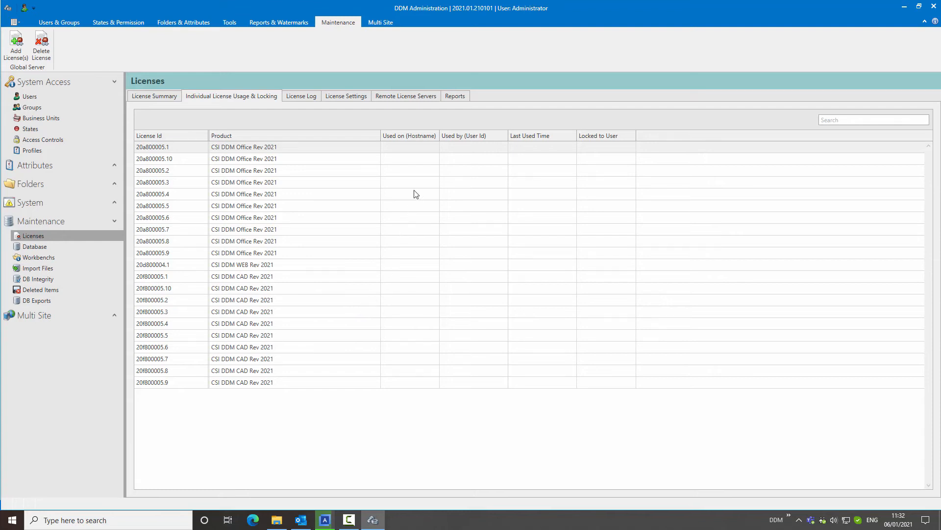
right_click(412, 158)
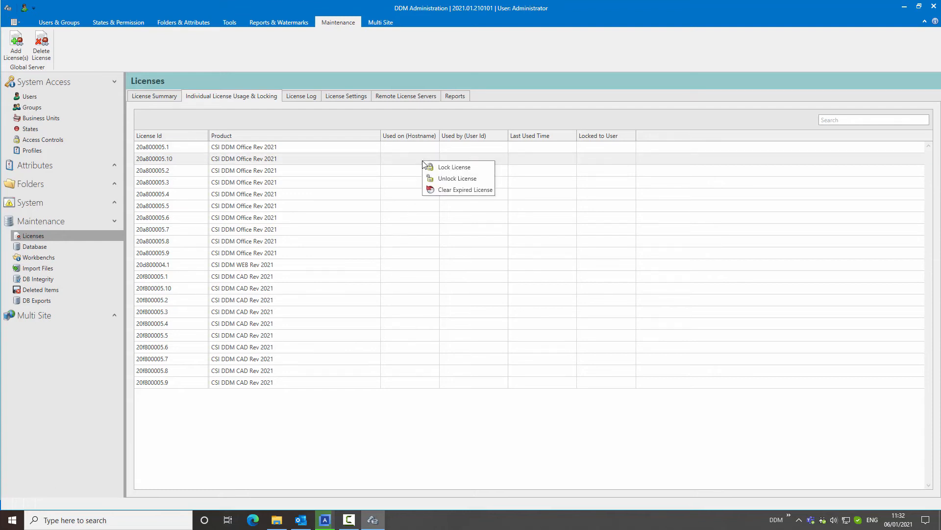
mouse_move(454, 166)
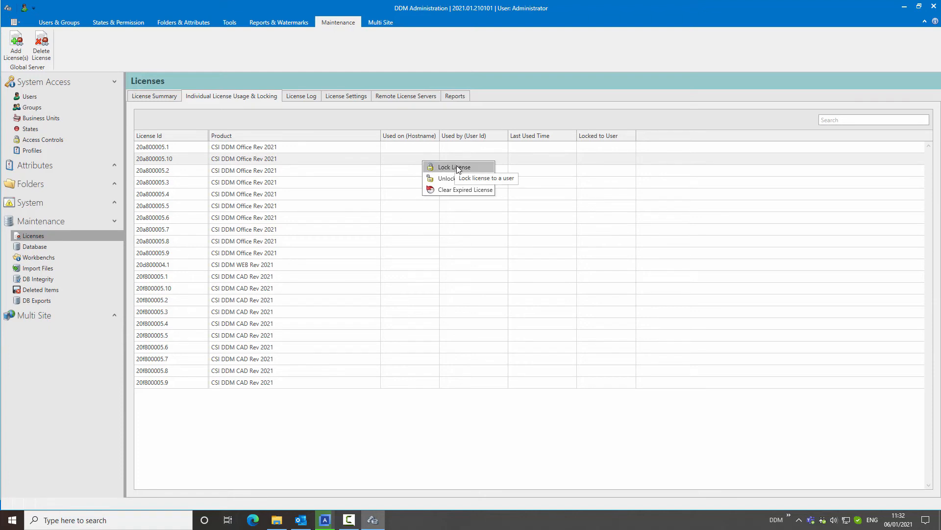
- Start locking that license, cancel without assigning a user, then view the empty License Log
click(455, 167)
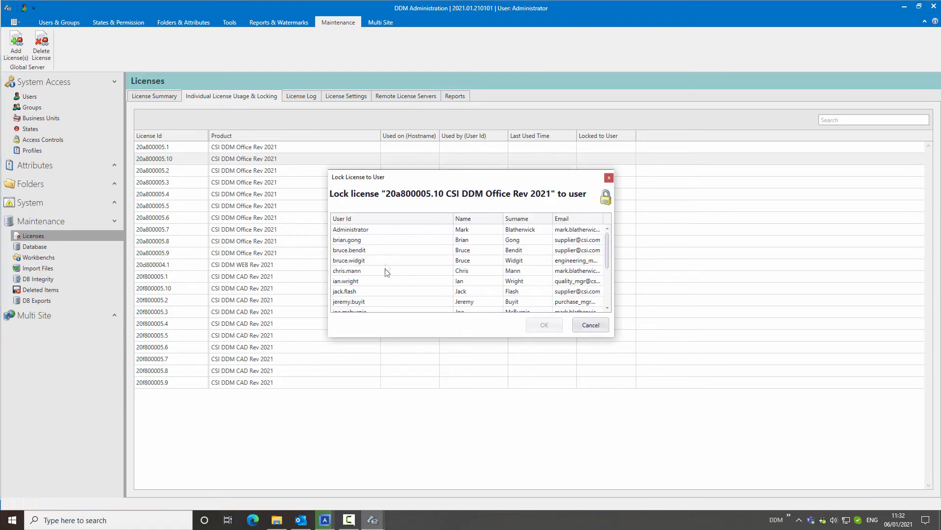
scroll(down, 3)
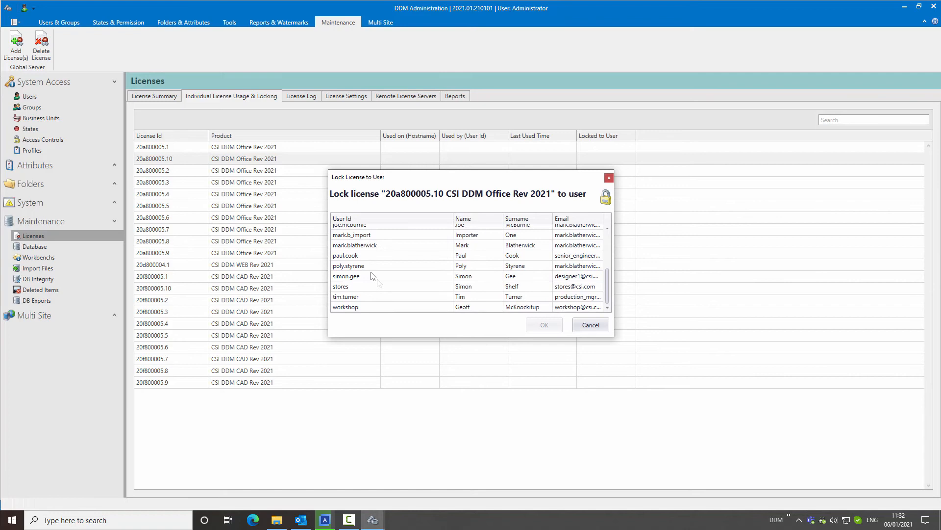
click(543, 324)
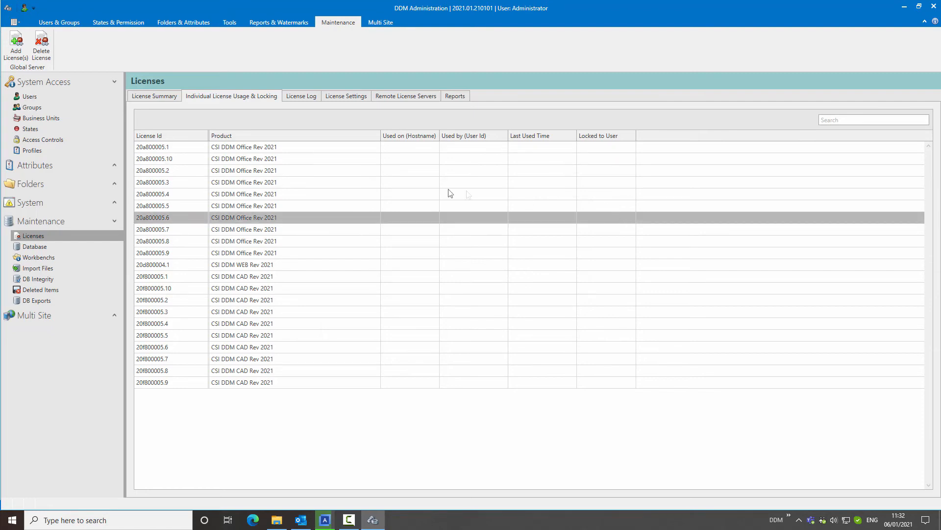
click(301, 96)
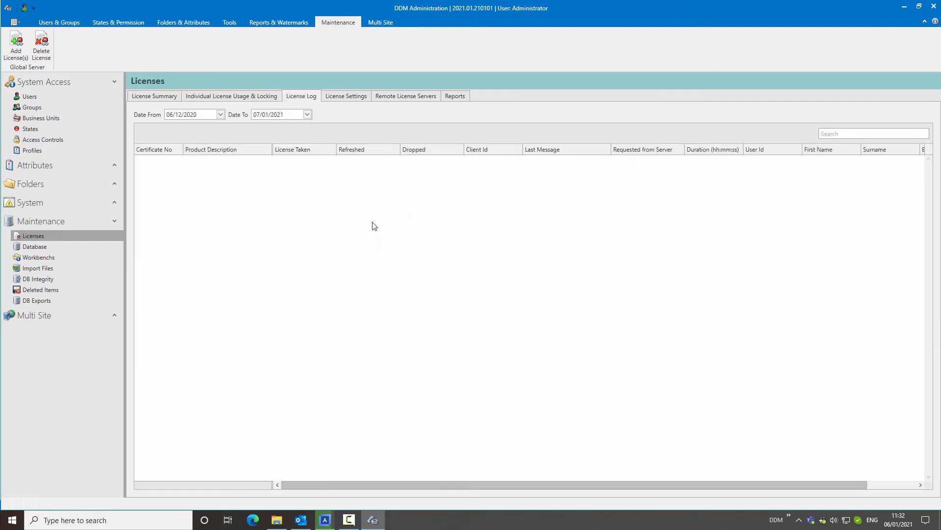
mouse_move(251, 265)
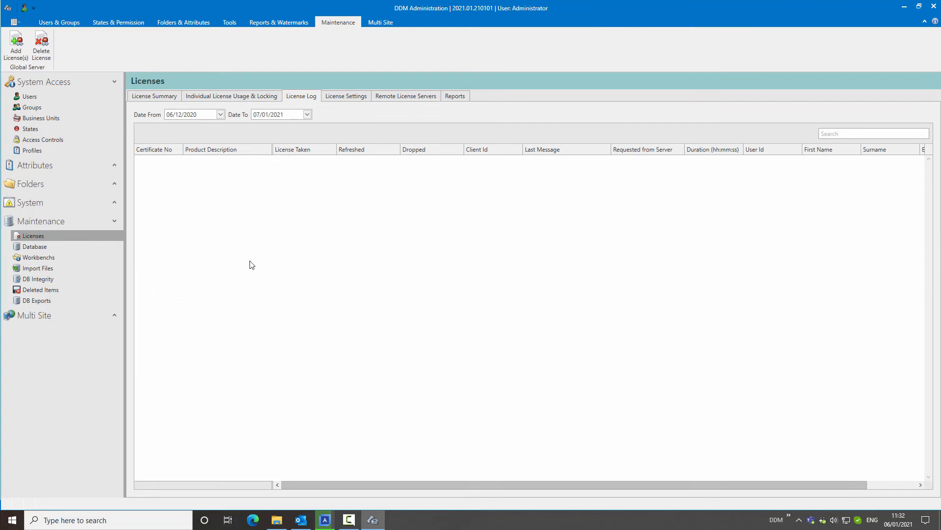
mouse_move(355, 98)
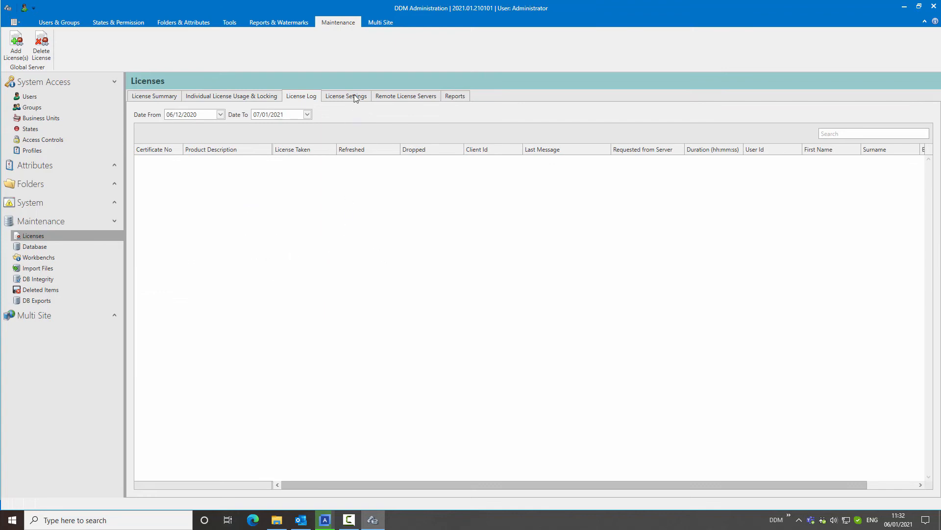
- Review License Settings (15-minute hold, refresh 5, 365-day log) and then the monthly Reports chart
click(345, 95)
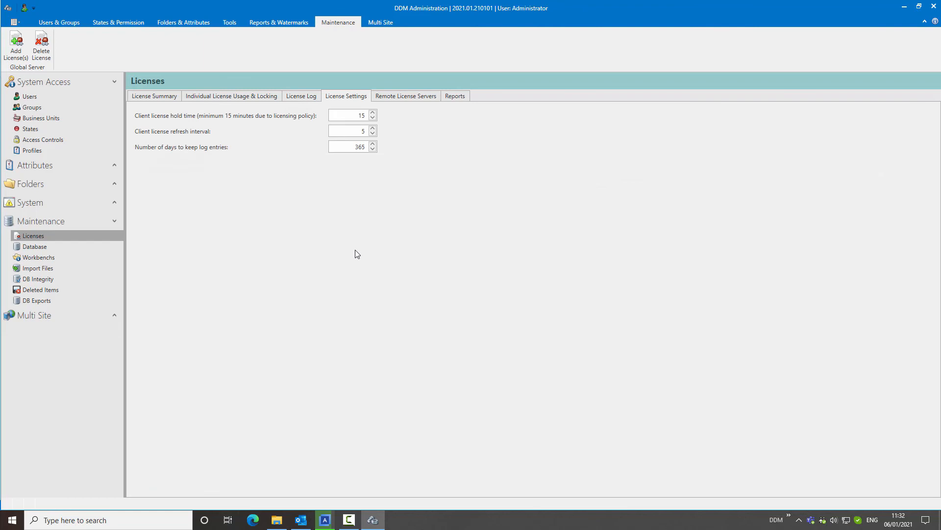
mouse_move(252, 130)
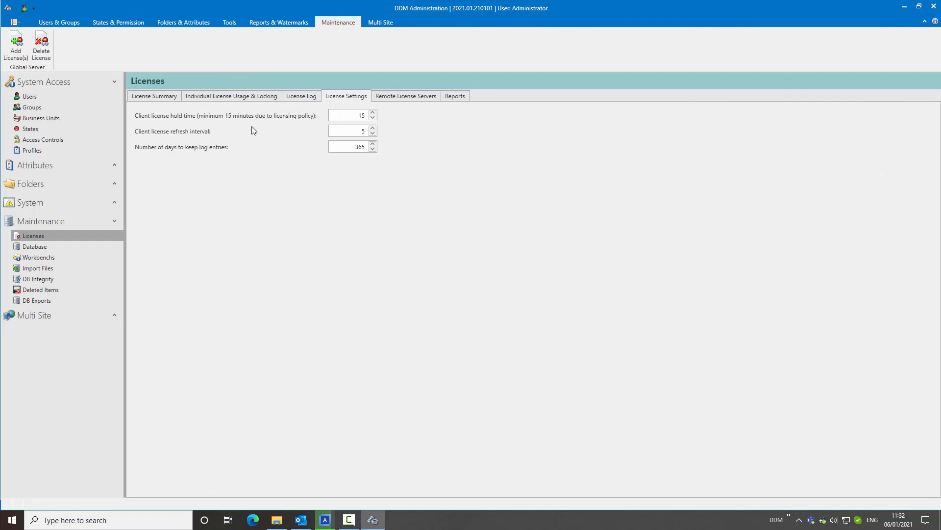
mouse_move(449, 186)
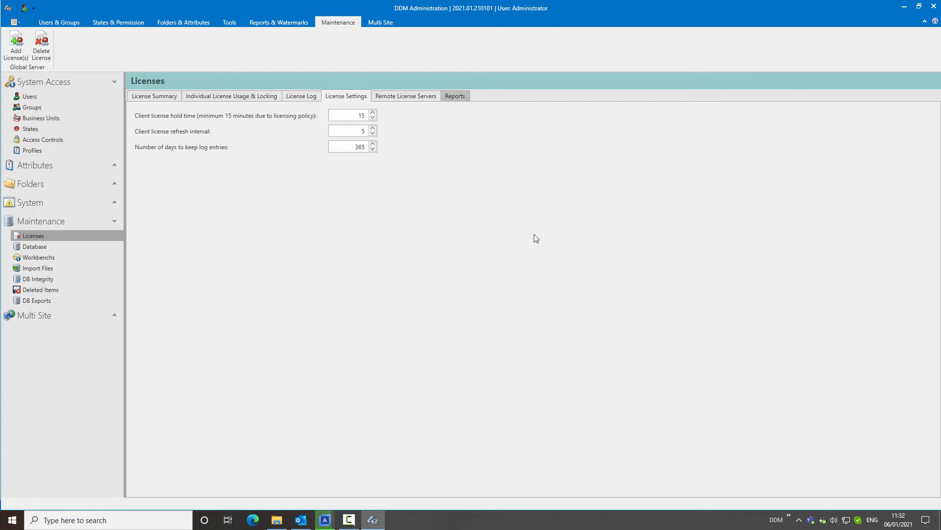
click(454, 97)
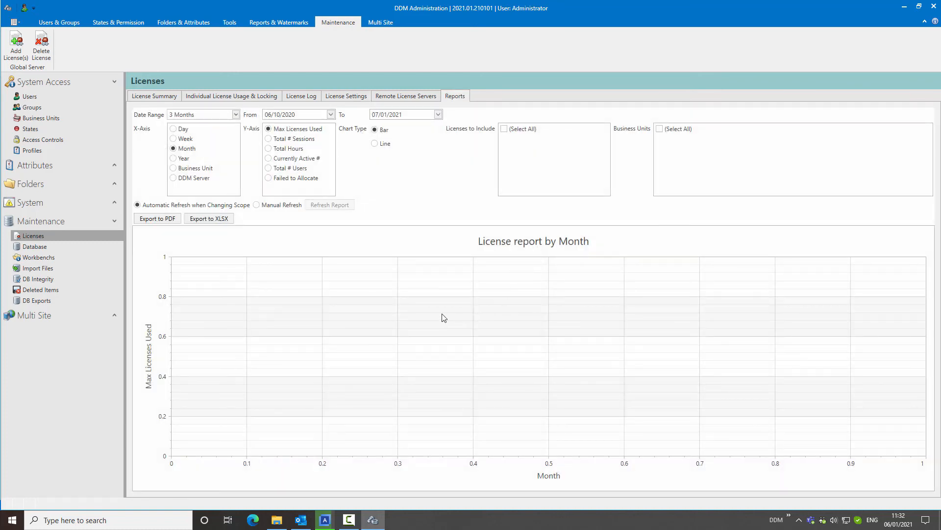
mouse_move(345, 282)
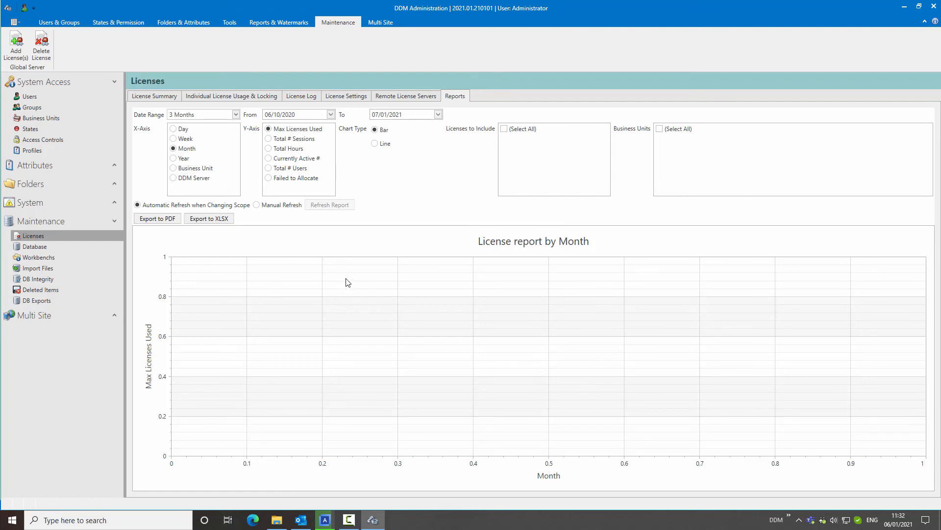
mouse_move(238, 245)
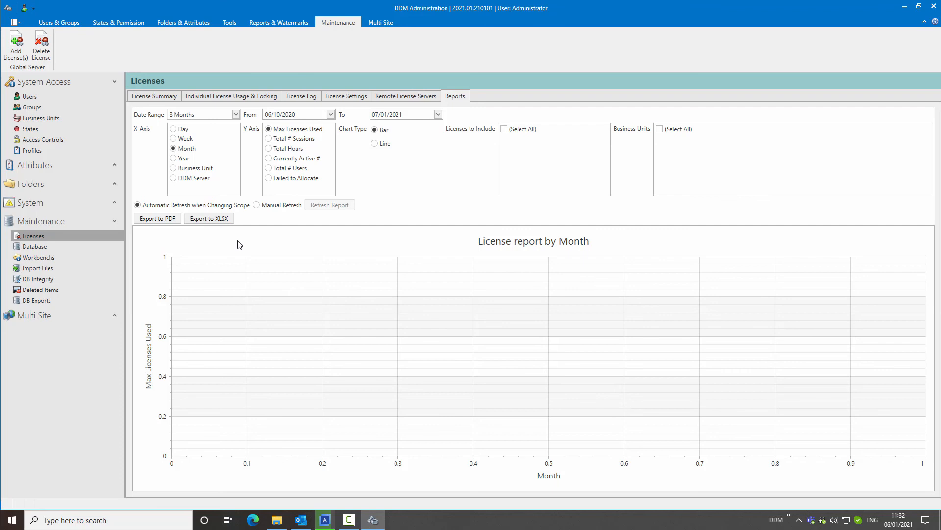
- Return to the License Summary listing only the 2021 CAD, Office and WEB licenses
click(153, 95)
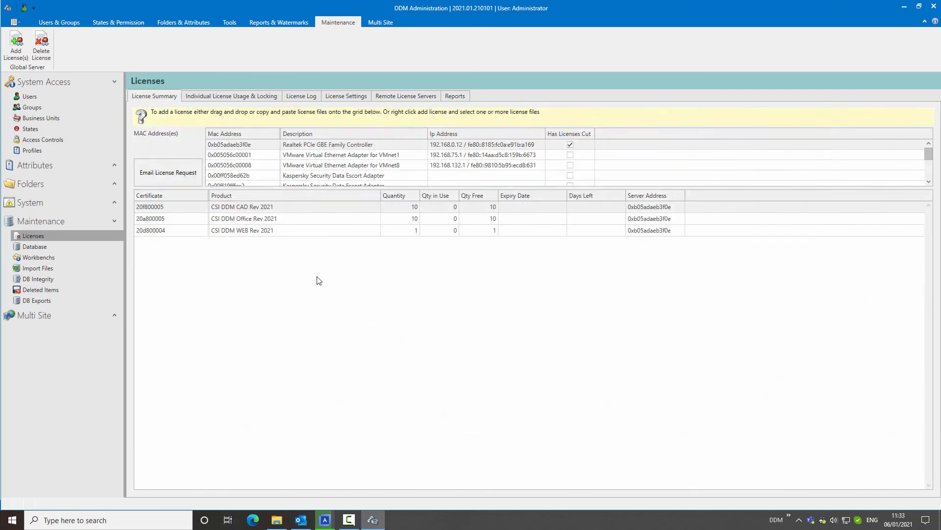